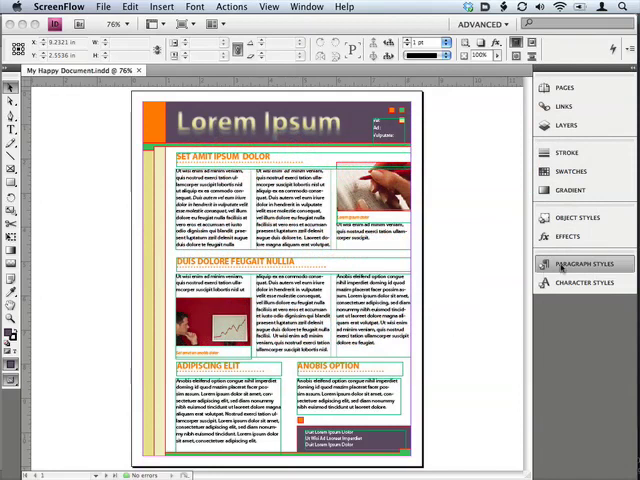
- Expand the Paragraph Styles panel, which lists only Basic Paragraph
click(581, 263)
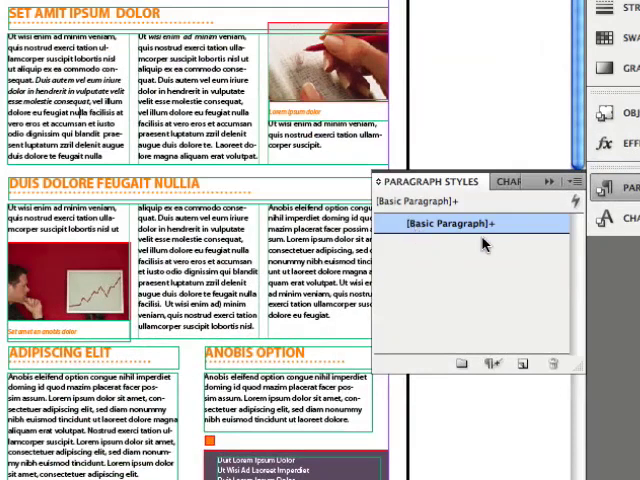
mouse_move(487, 244)
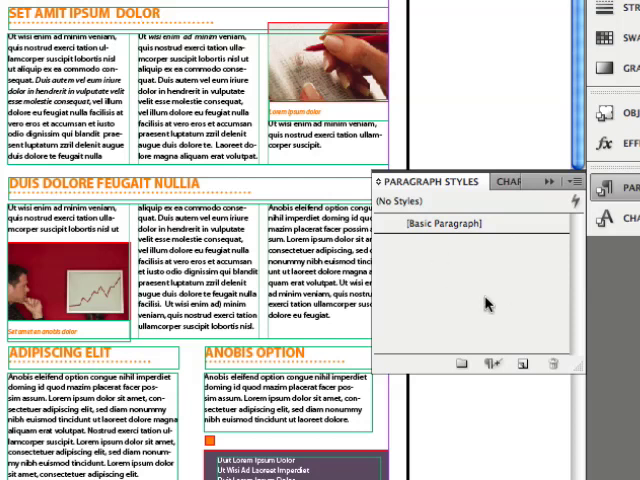
- Create All Paragraph Styles from the newsletter's formatting via the panel menu
click(573, 181)
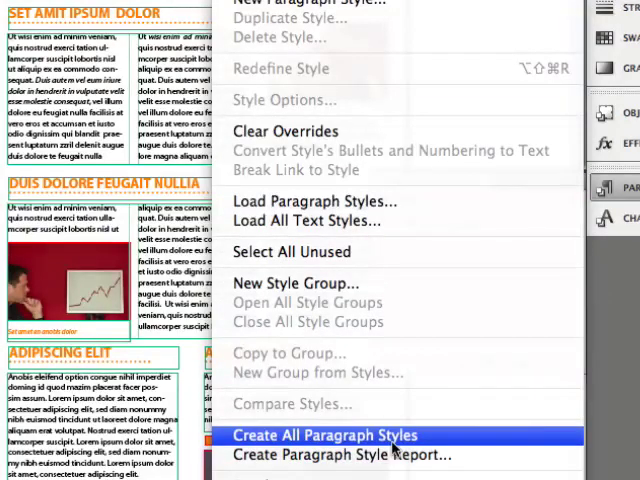
click(323, 435)
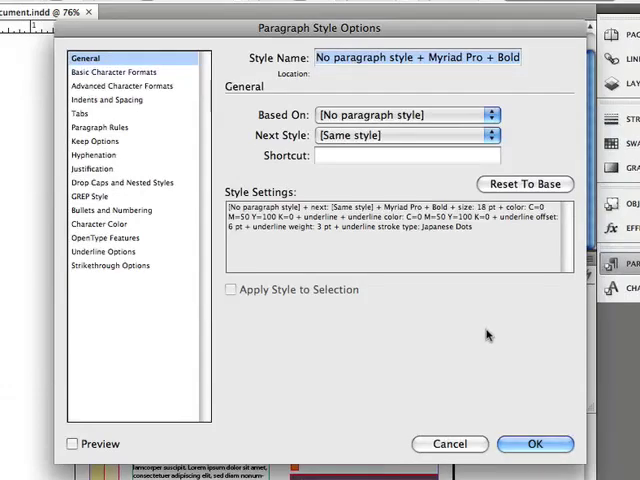
- Confirm the Myriad Pro Bold 18-pt style and name the body style 'body text'
click(535, 444)
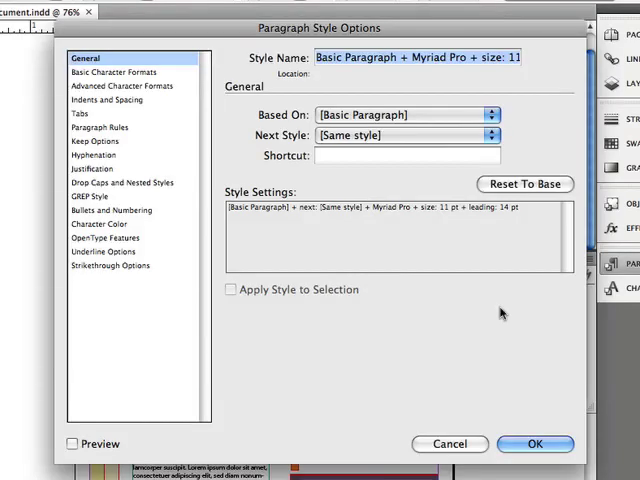
text(body text)
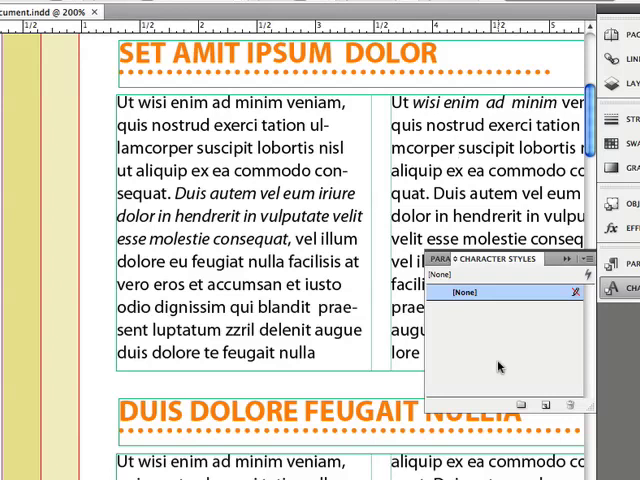
- Open the Character Styles panel, showing only the None style
click(459, 145)
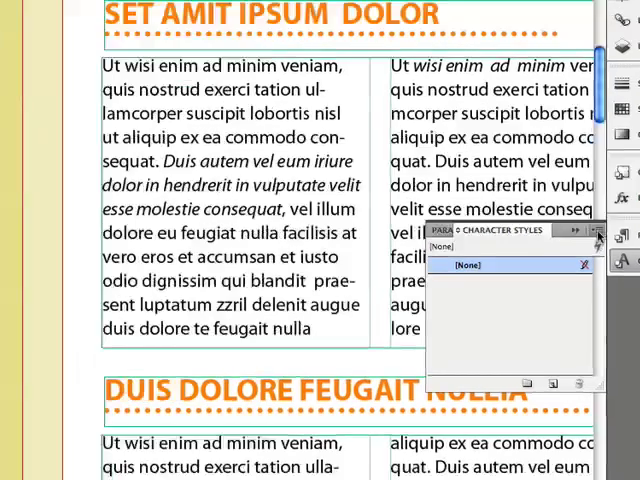
- Choose Create Basic Character Styles to add Bold, Italic and Underline
click(570, 233)
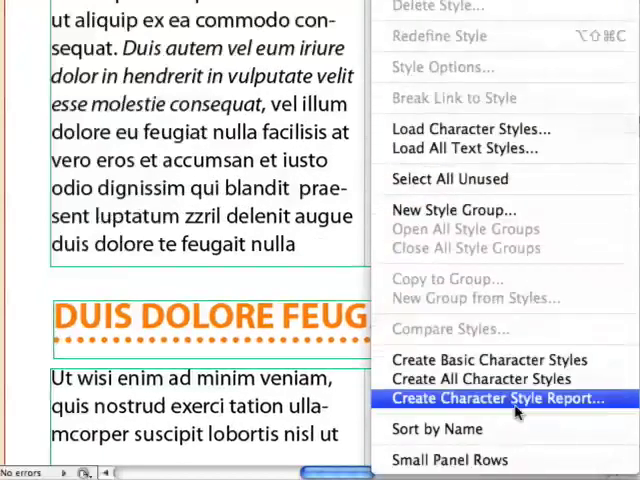
mouse_move(483, 379)
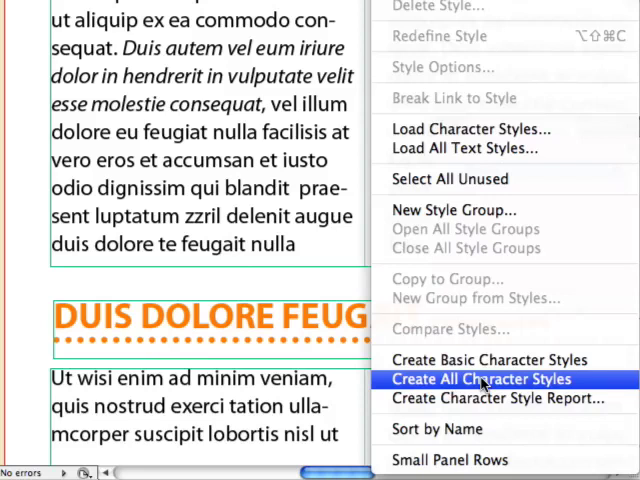
mouse_move(482, 359)
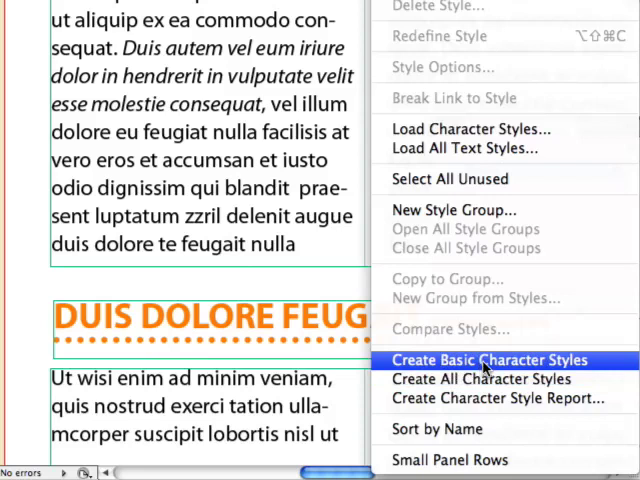
click(492, 359)
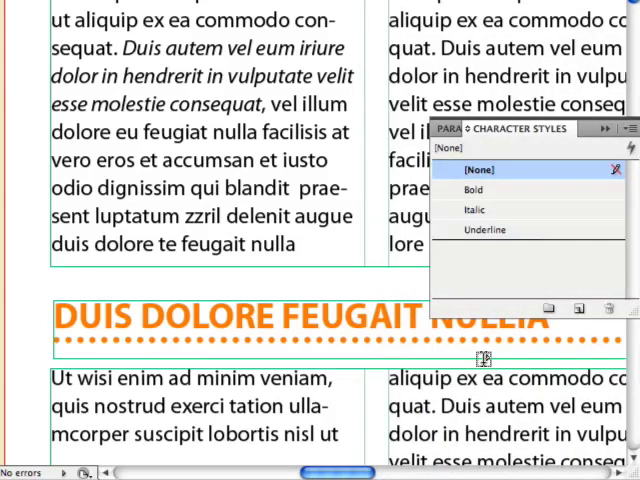
mouse_move(518, 256)
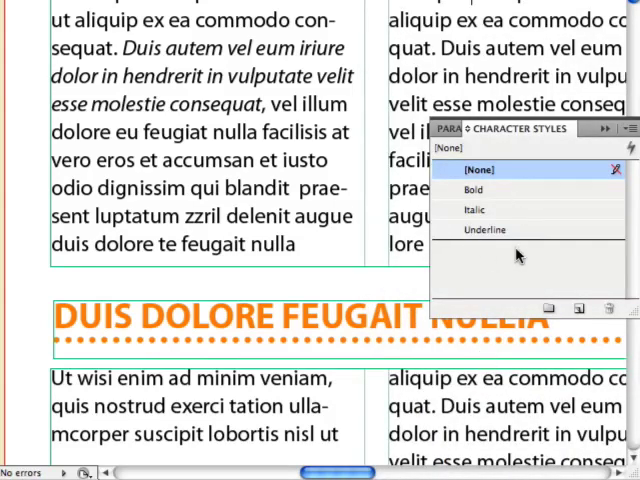